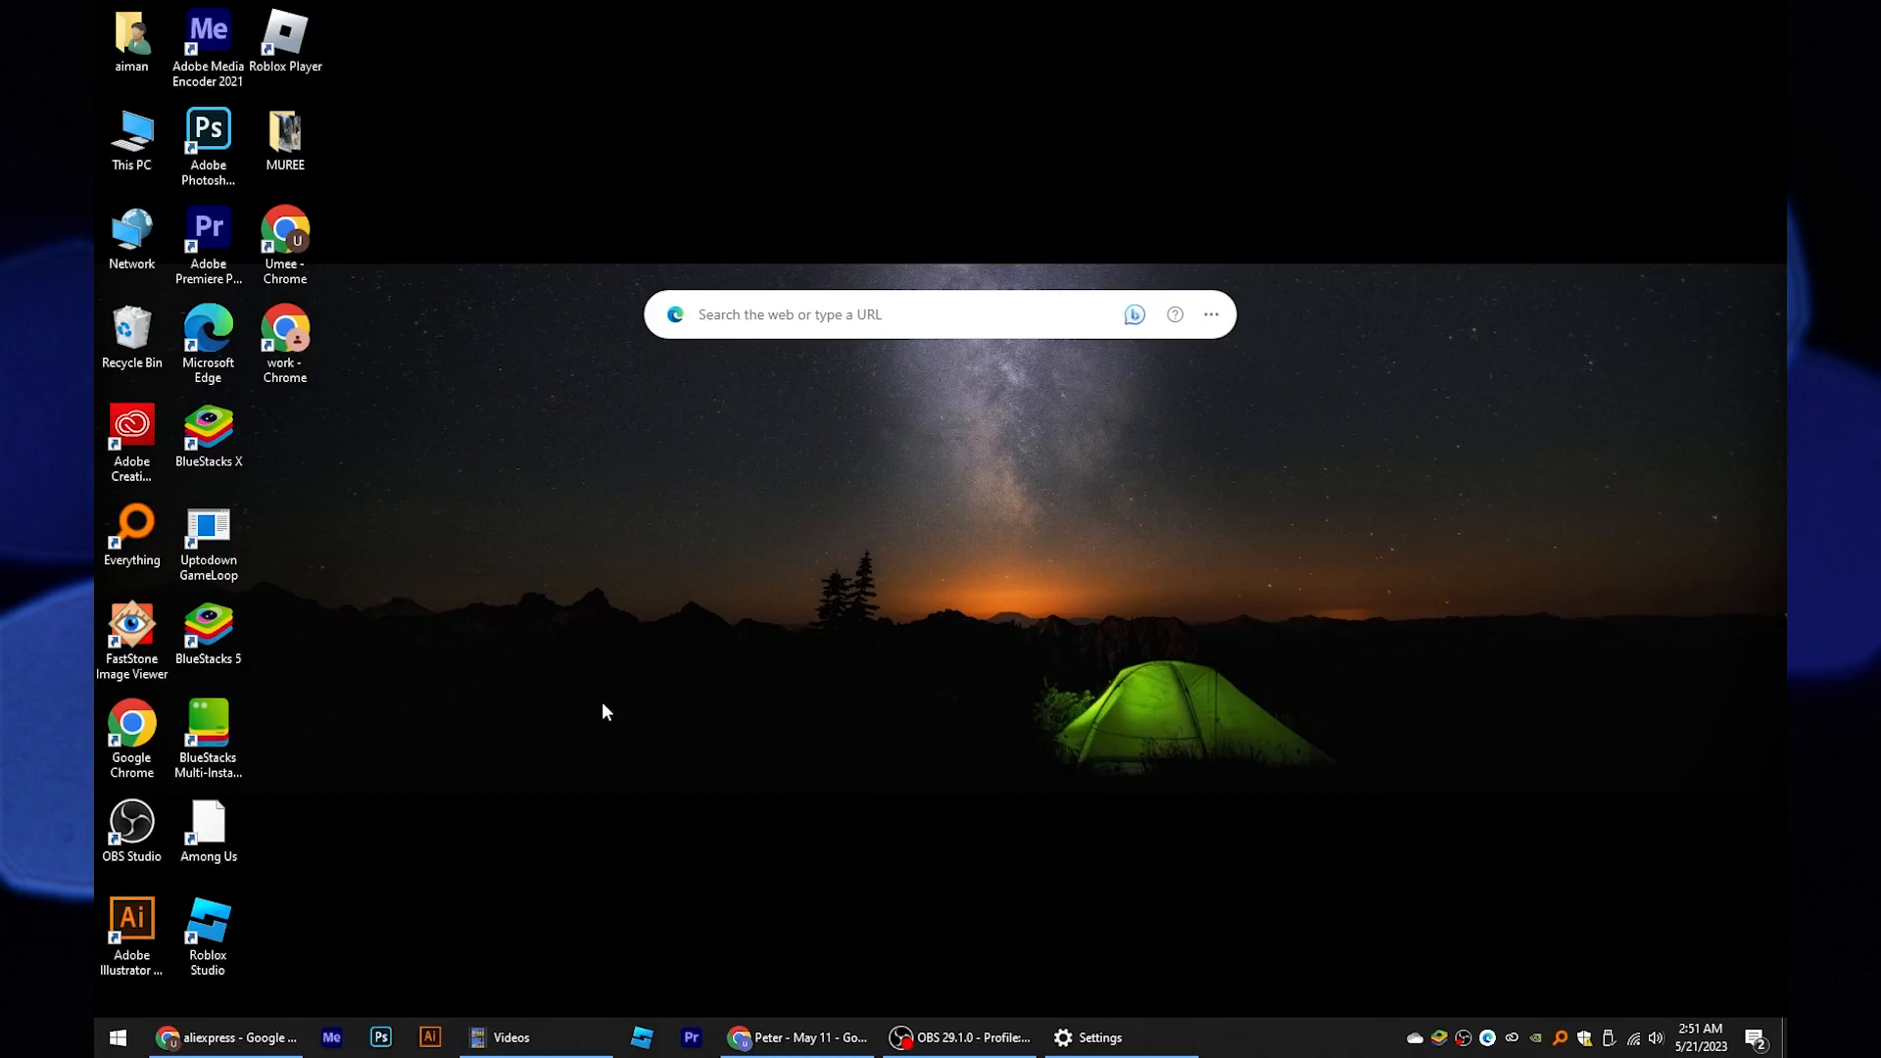
Search Google for 'aliexpress' from the Chrome search bar
click(225, 1038)
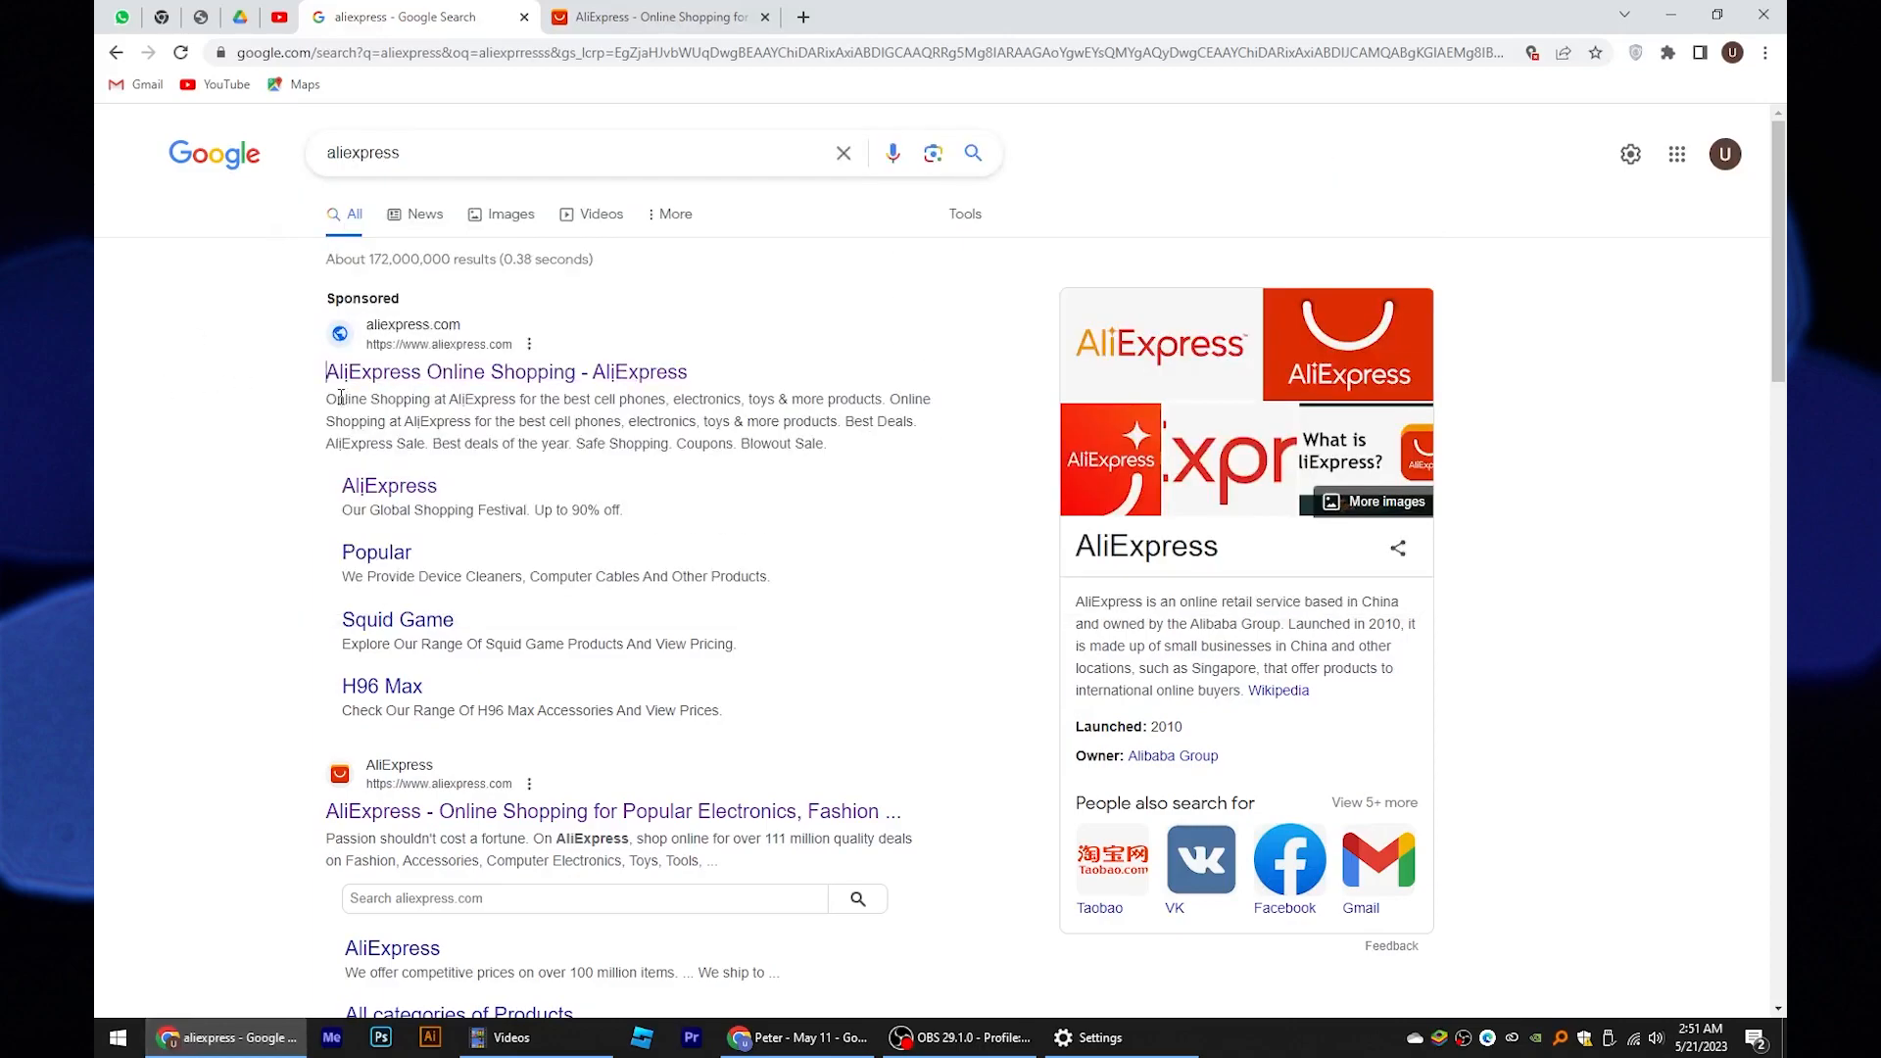
Open AliExpress and go to the Lenovo LP5 earbuds product page, priced PKR 2,673
click(665, 18)
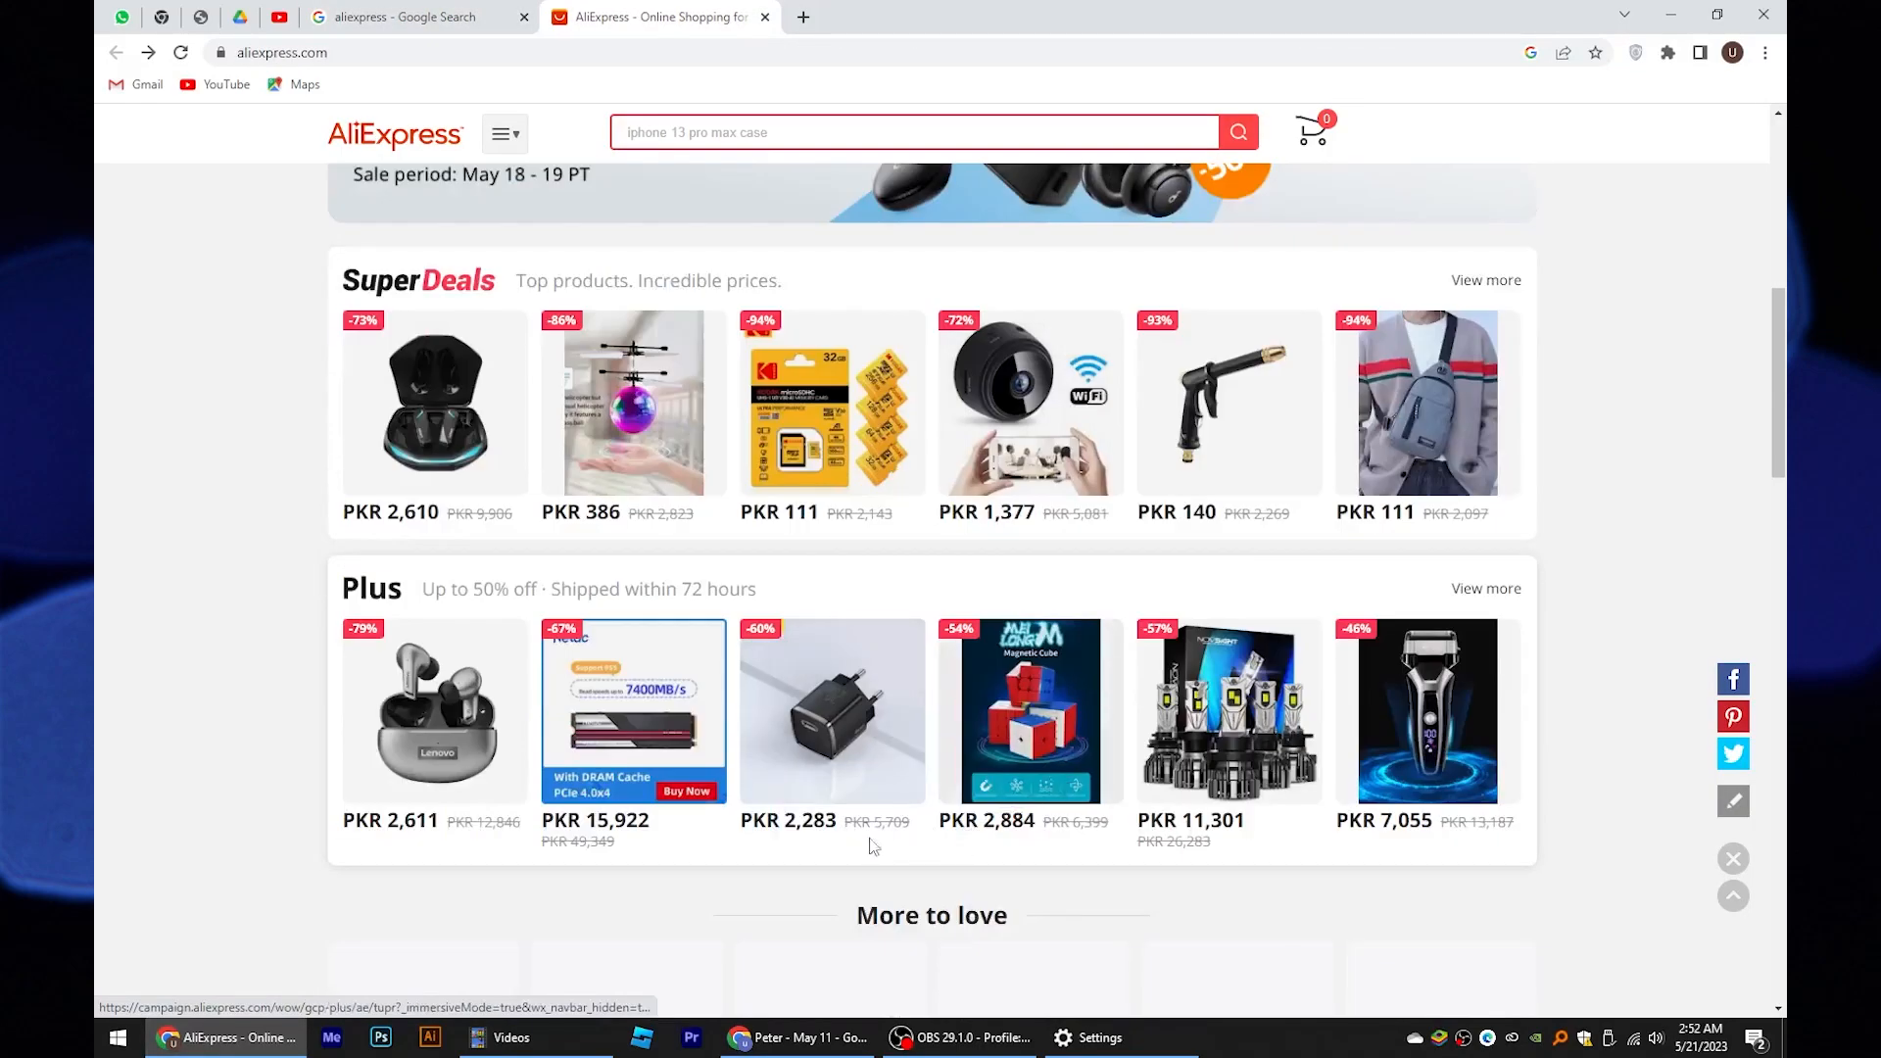
mouse_move(417, 709)
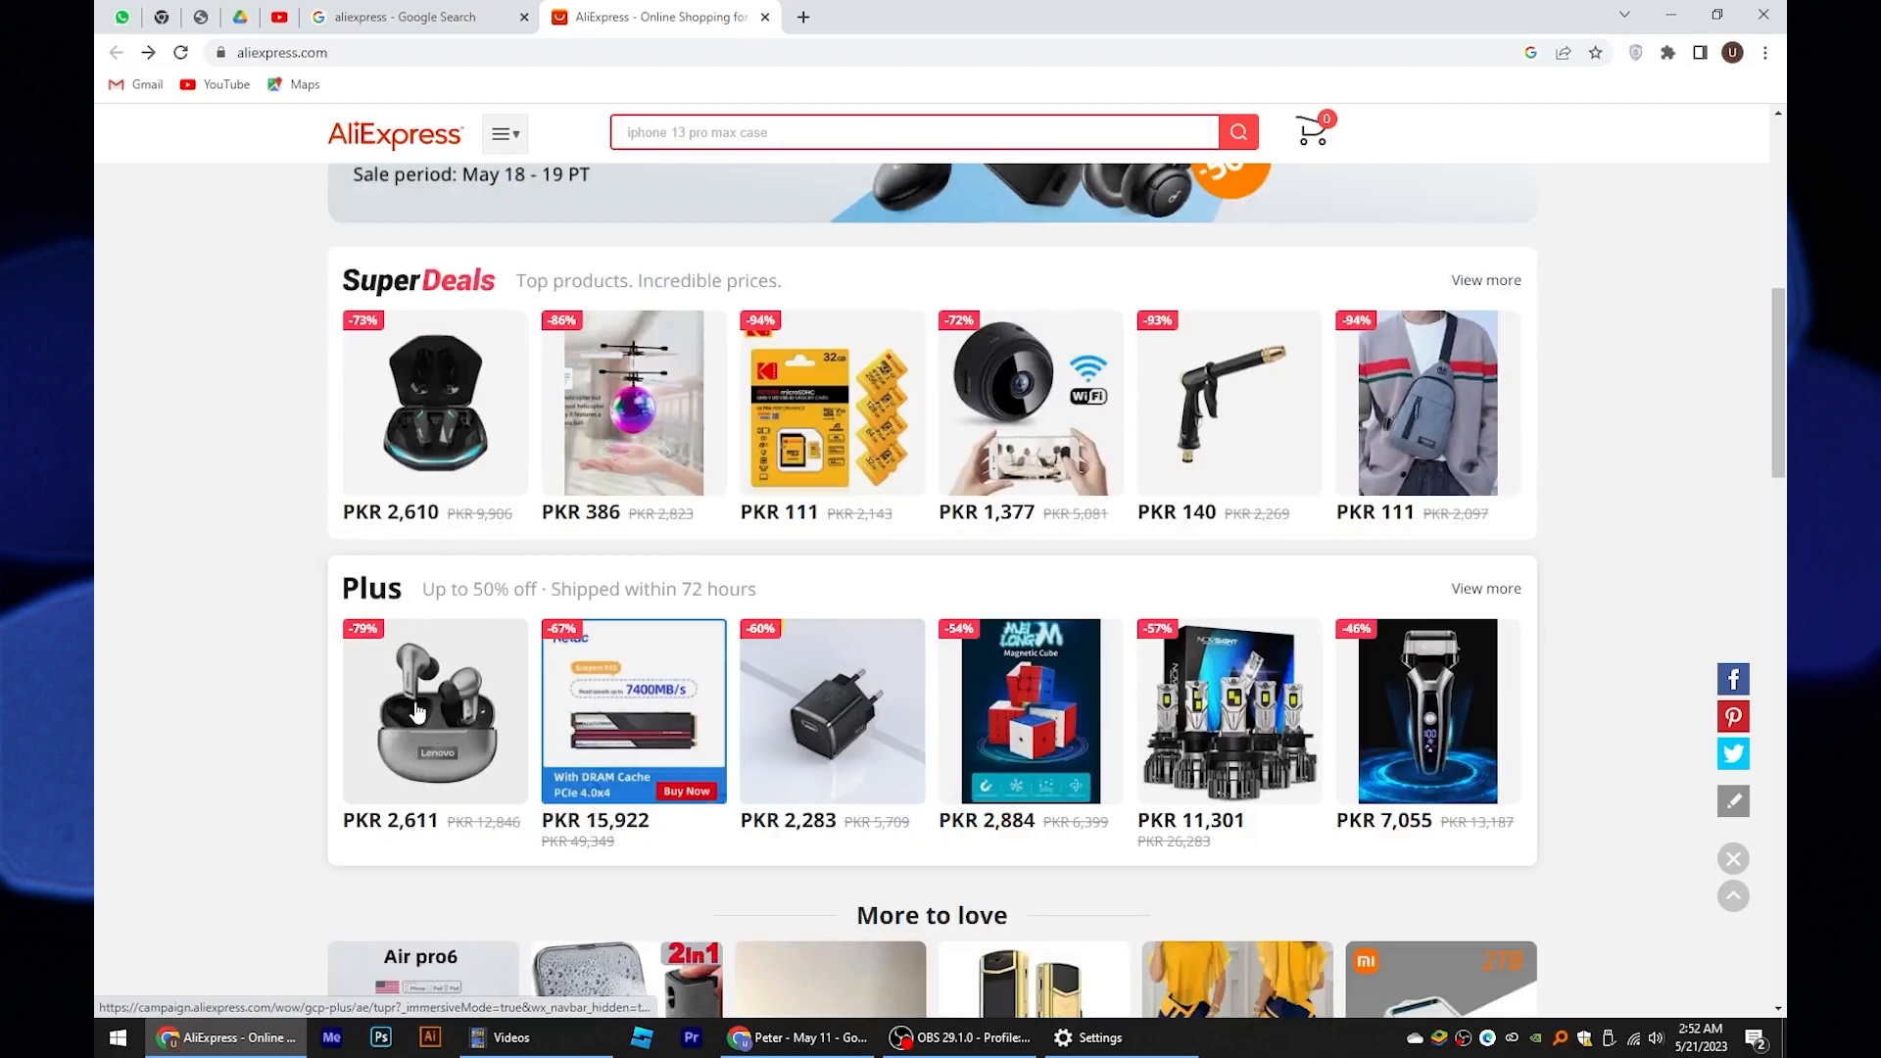
click(429, 711)
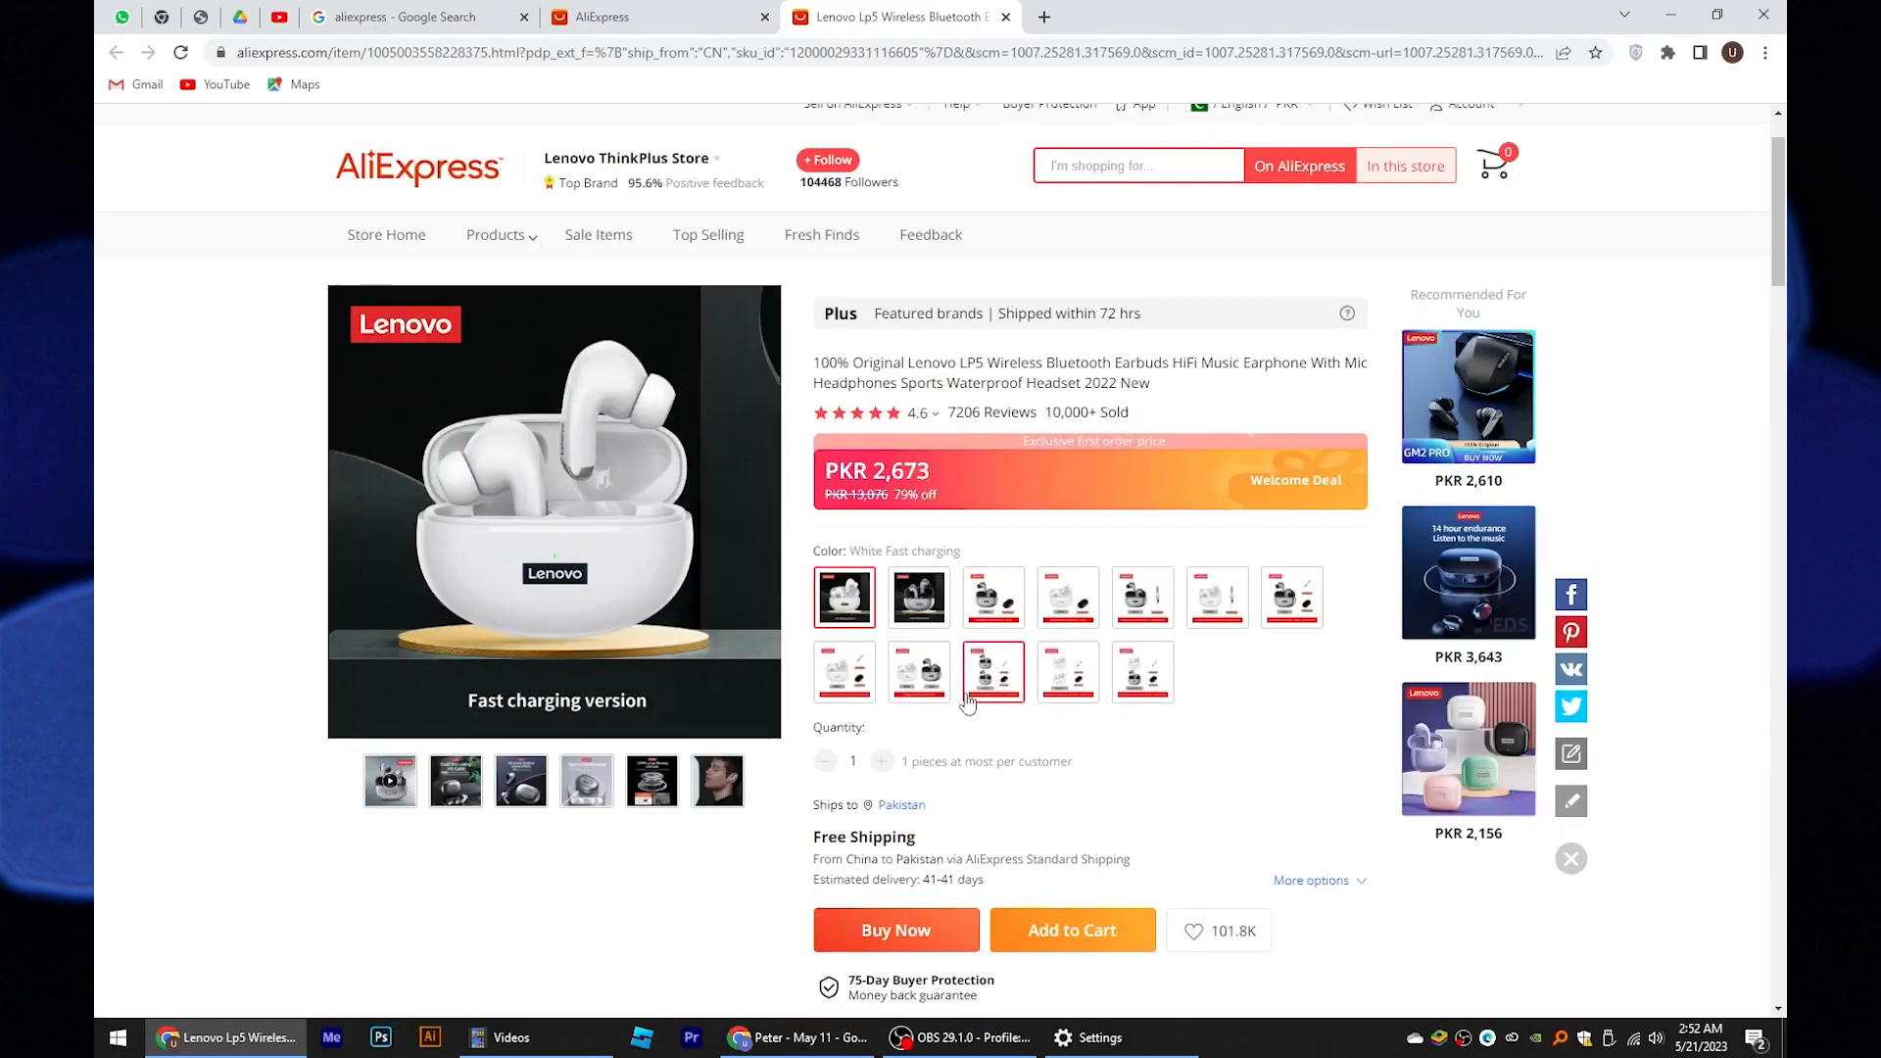
scroll(down, 3)
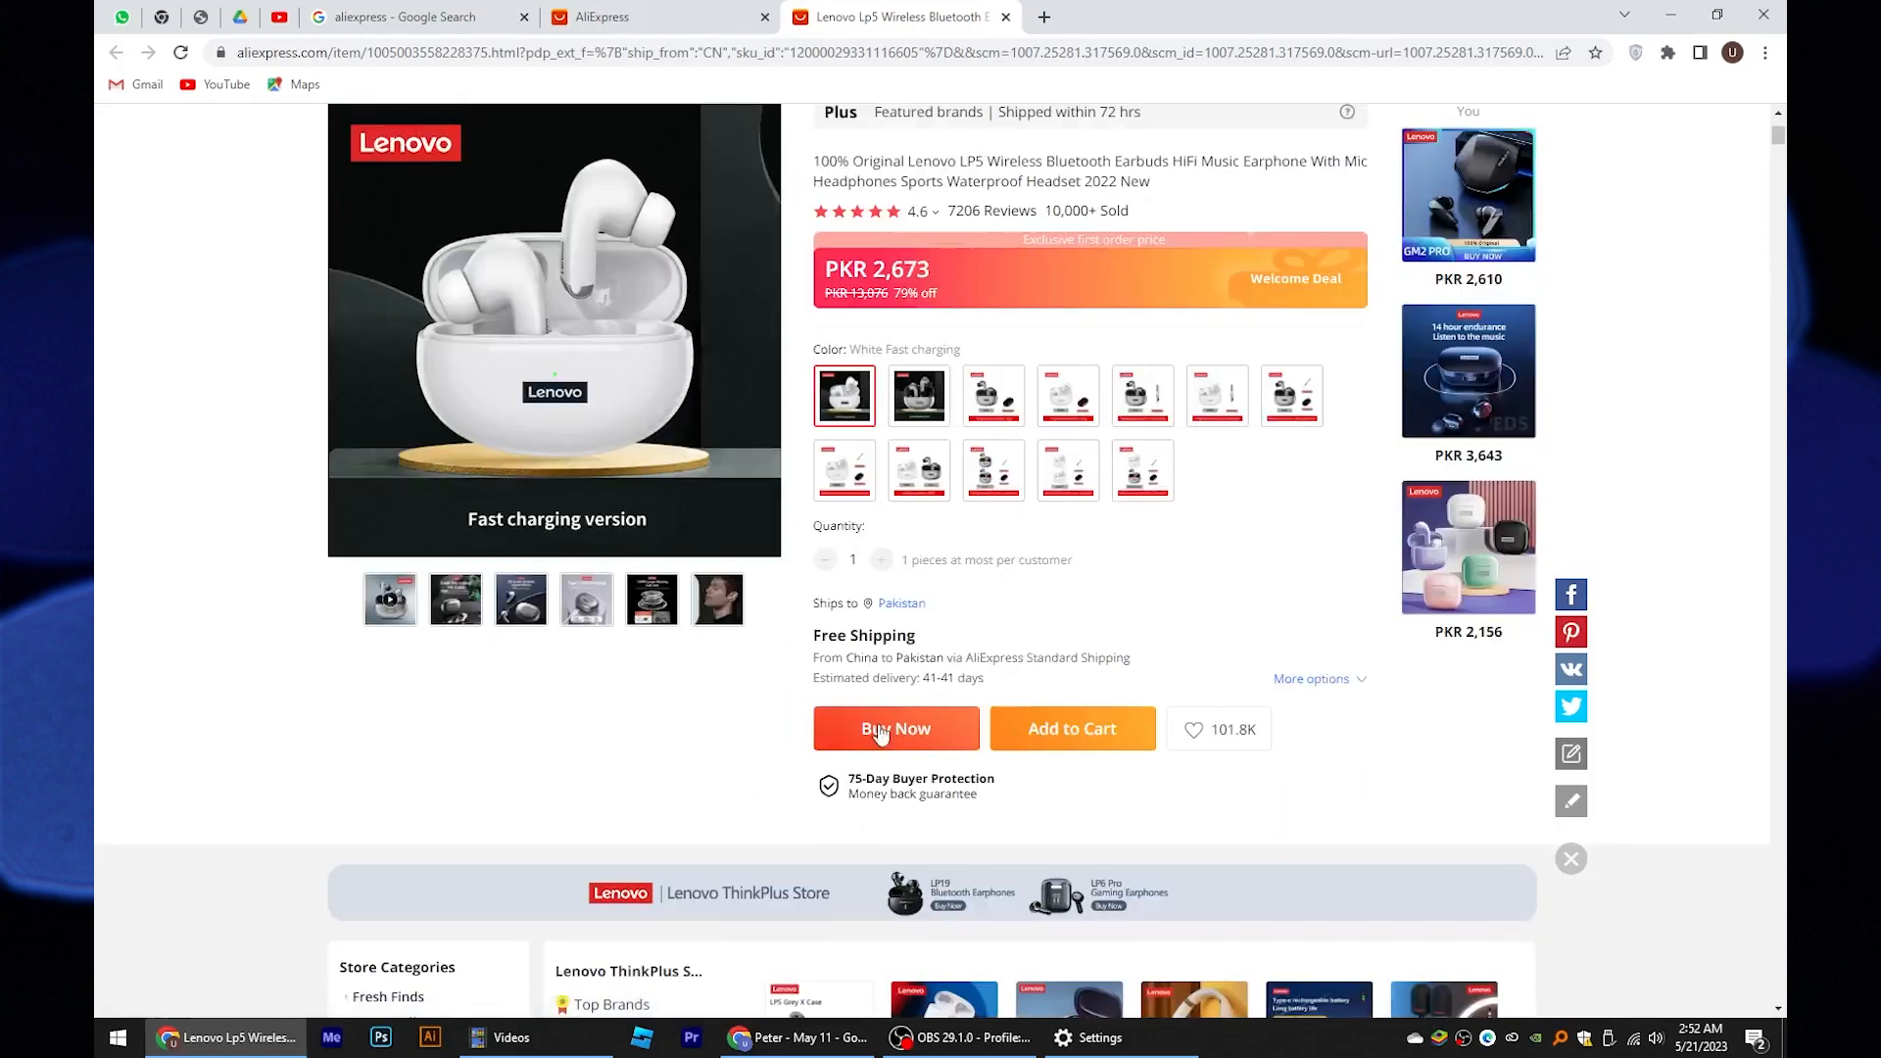
Choose Buy Now, create an account with email and password, and pass the slider check
click(895, 728)
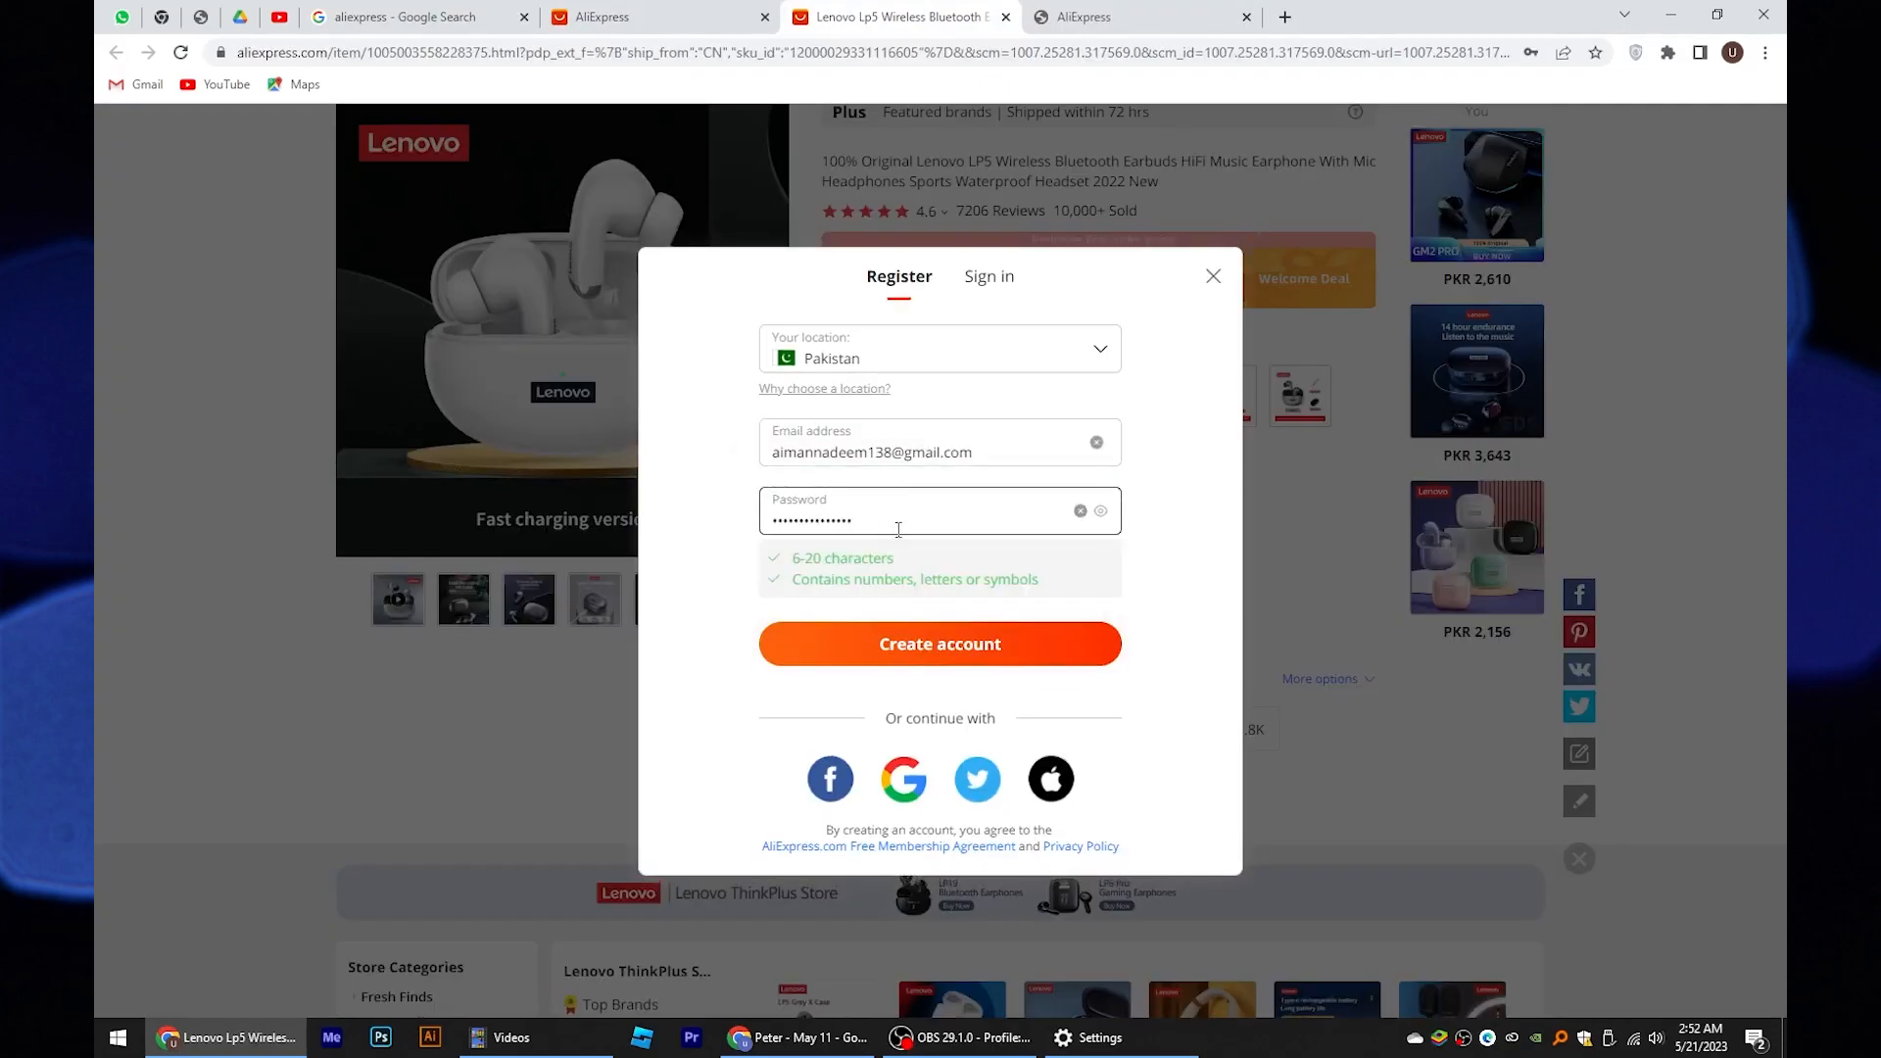
click(940, 644)
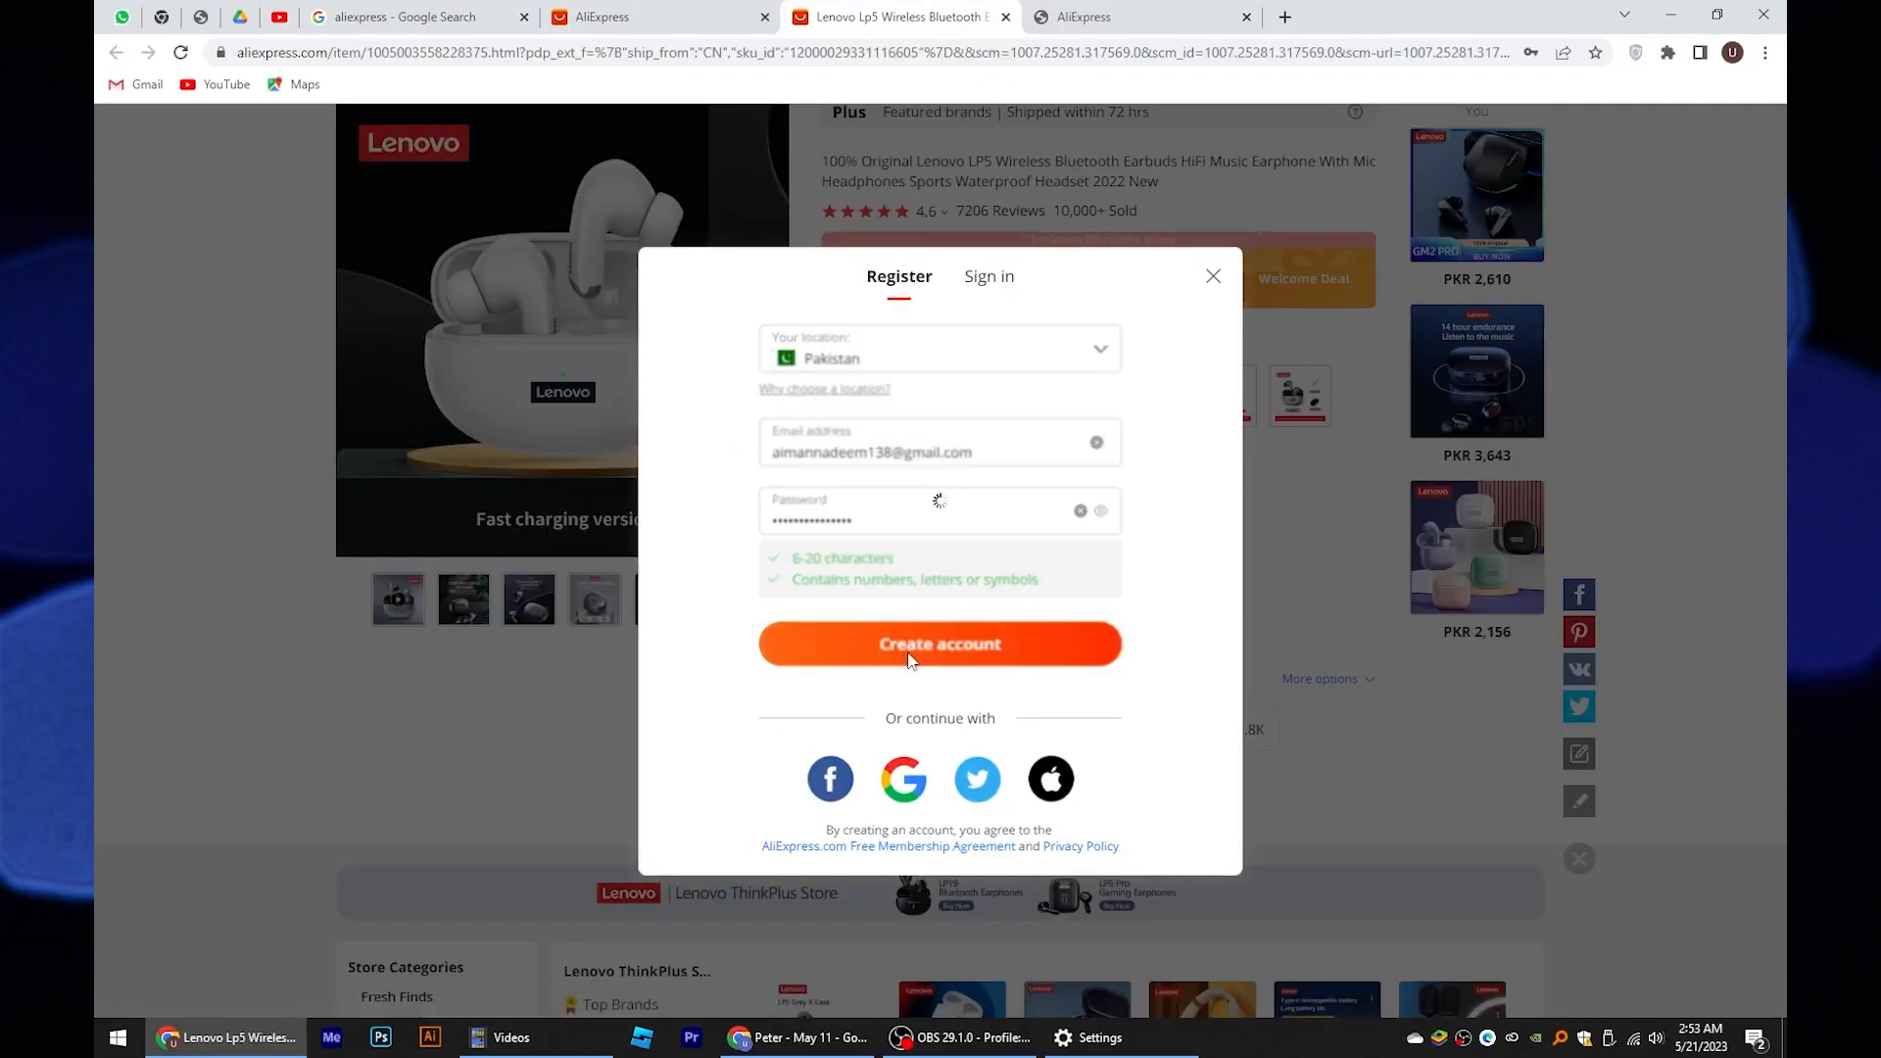
click(940, 643)
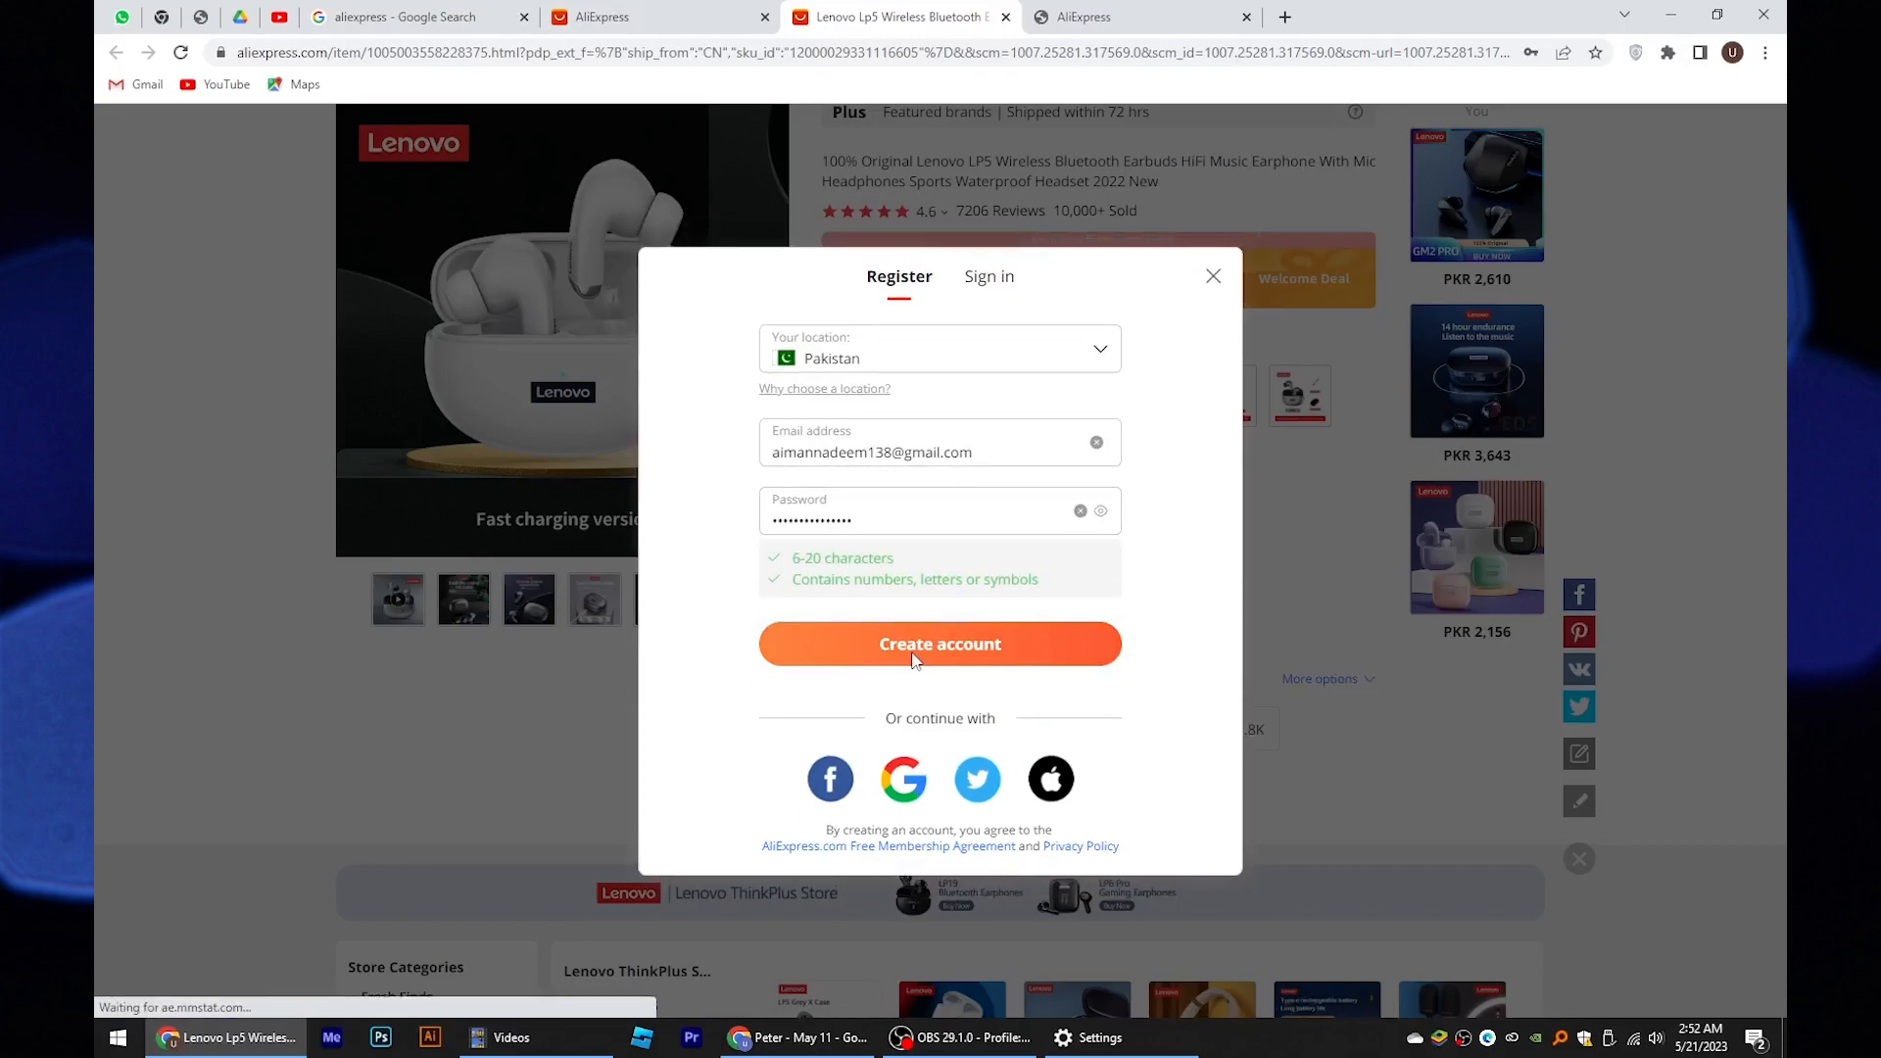
click(940, 643)
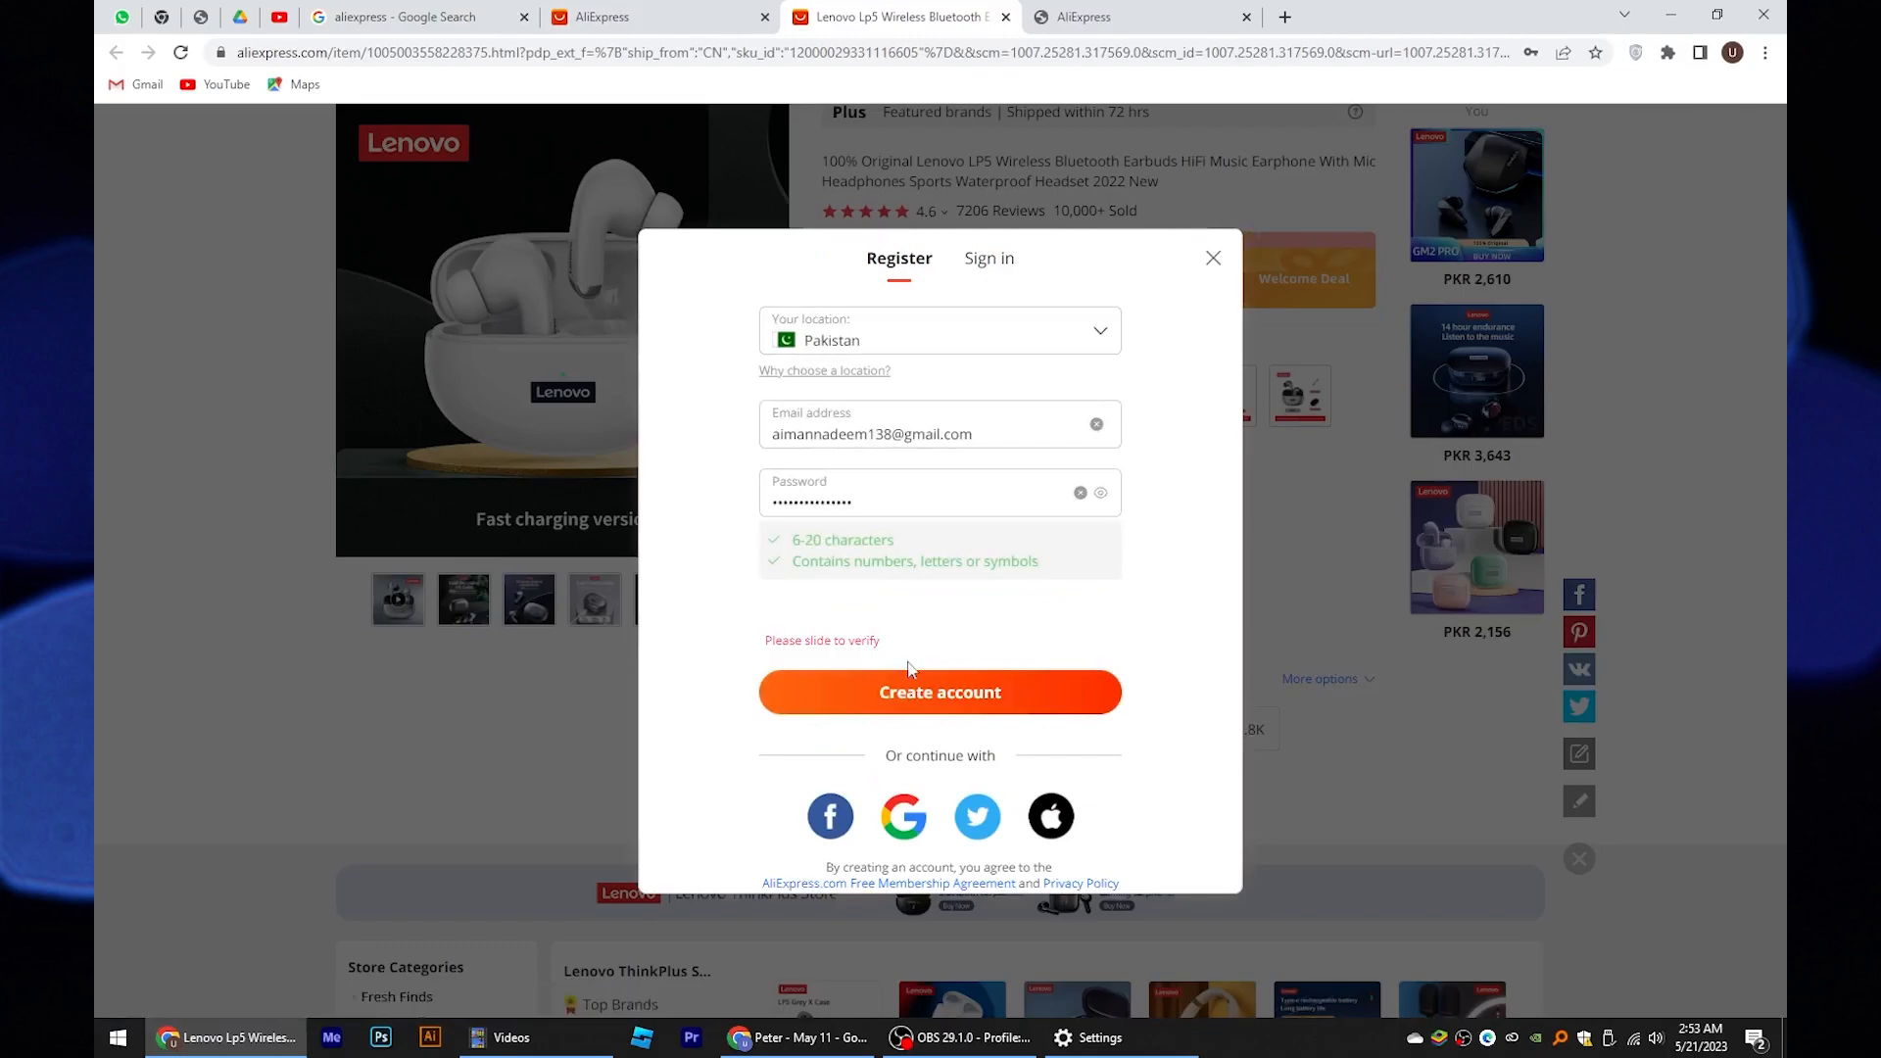
click(939, 692)
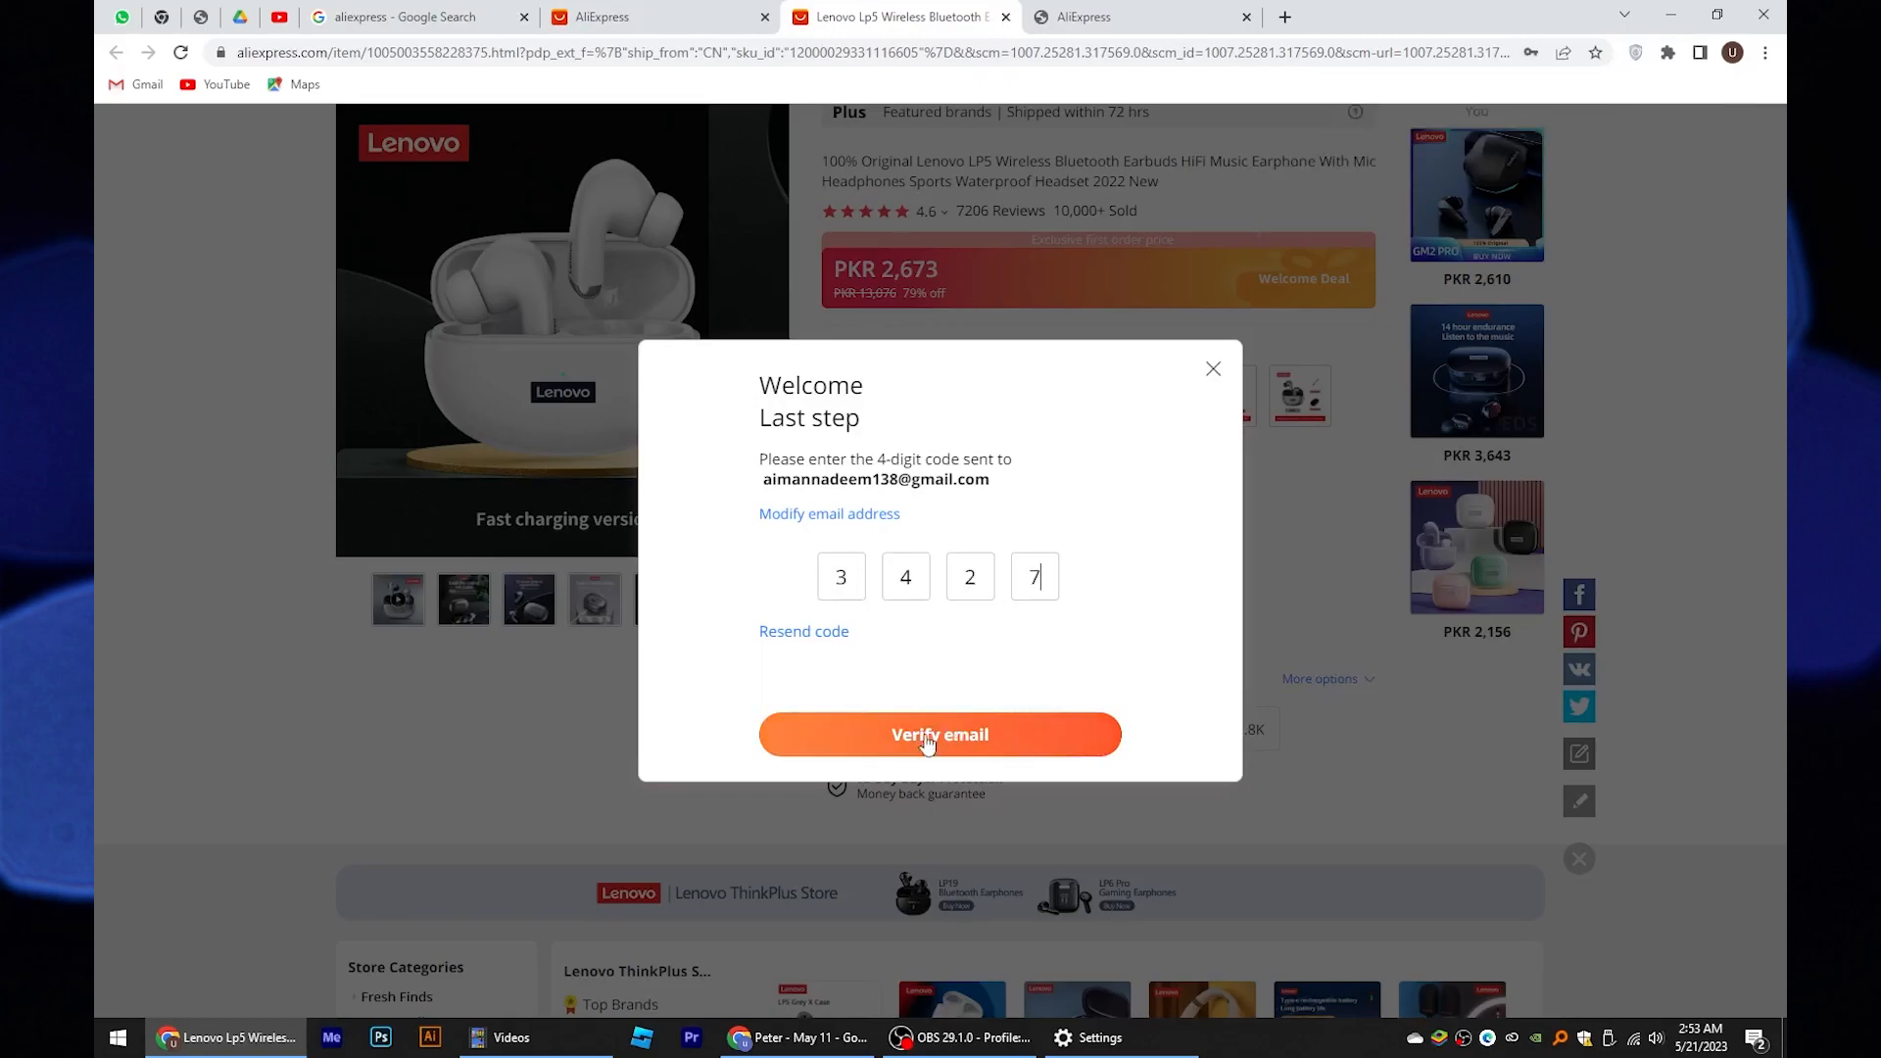
click(940, 734)
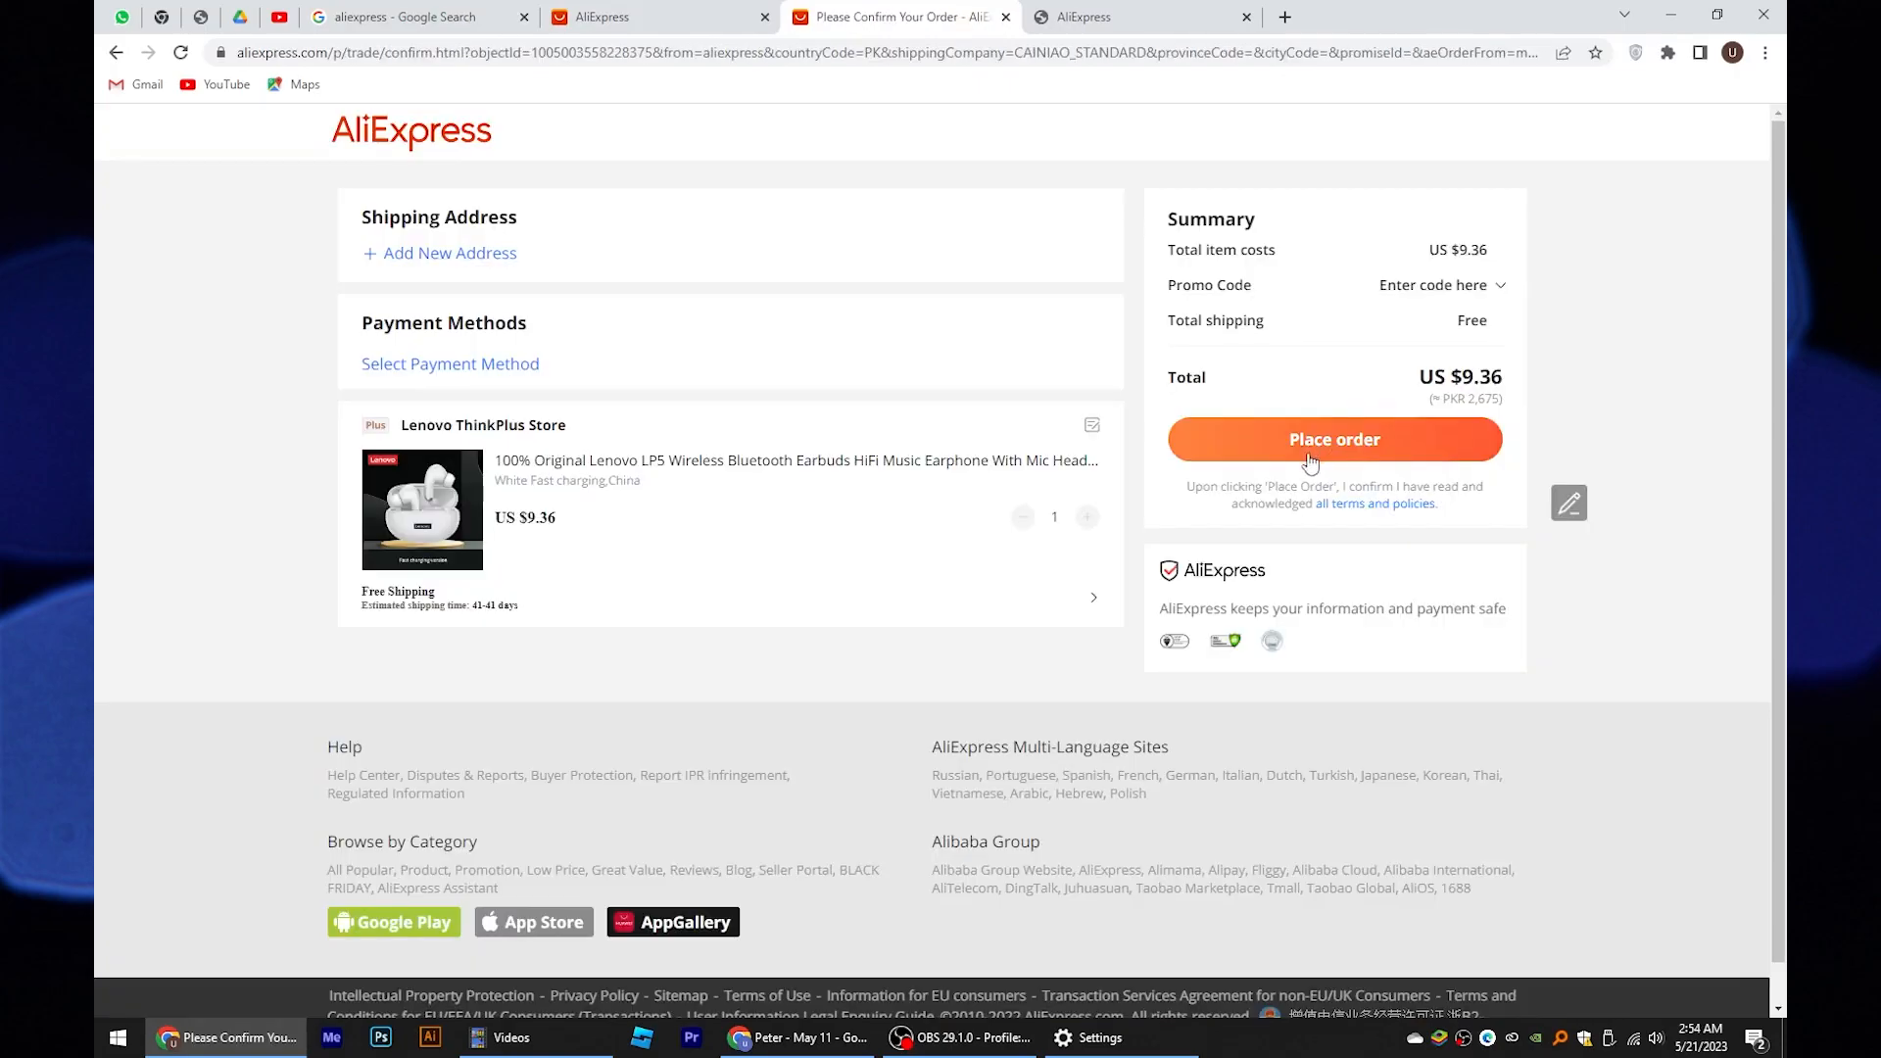
mouse_move(466, 375)
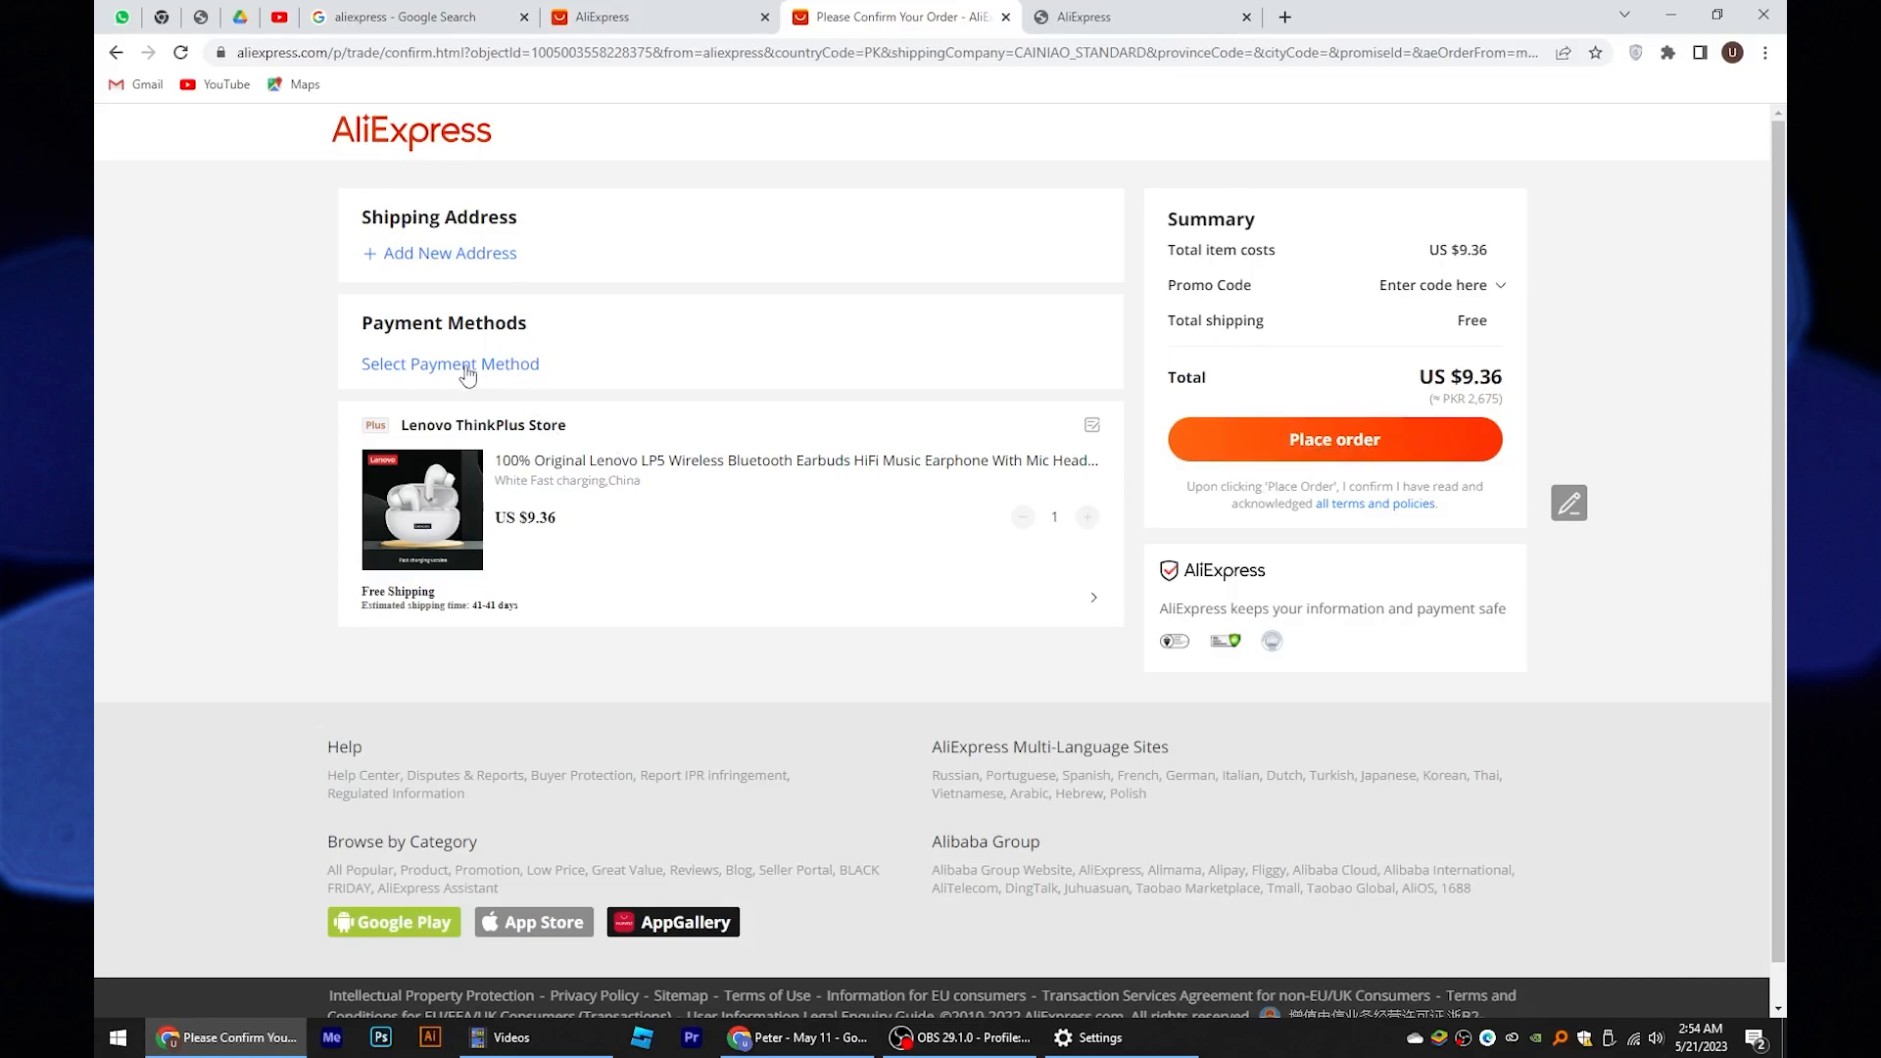
click(450, 363)
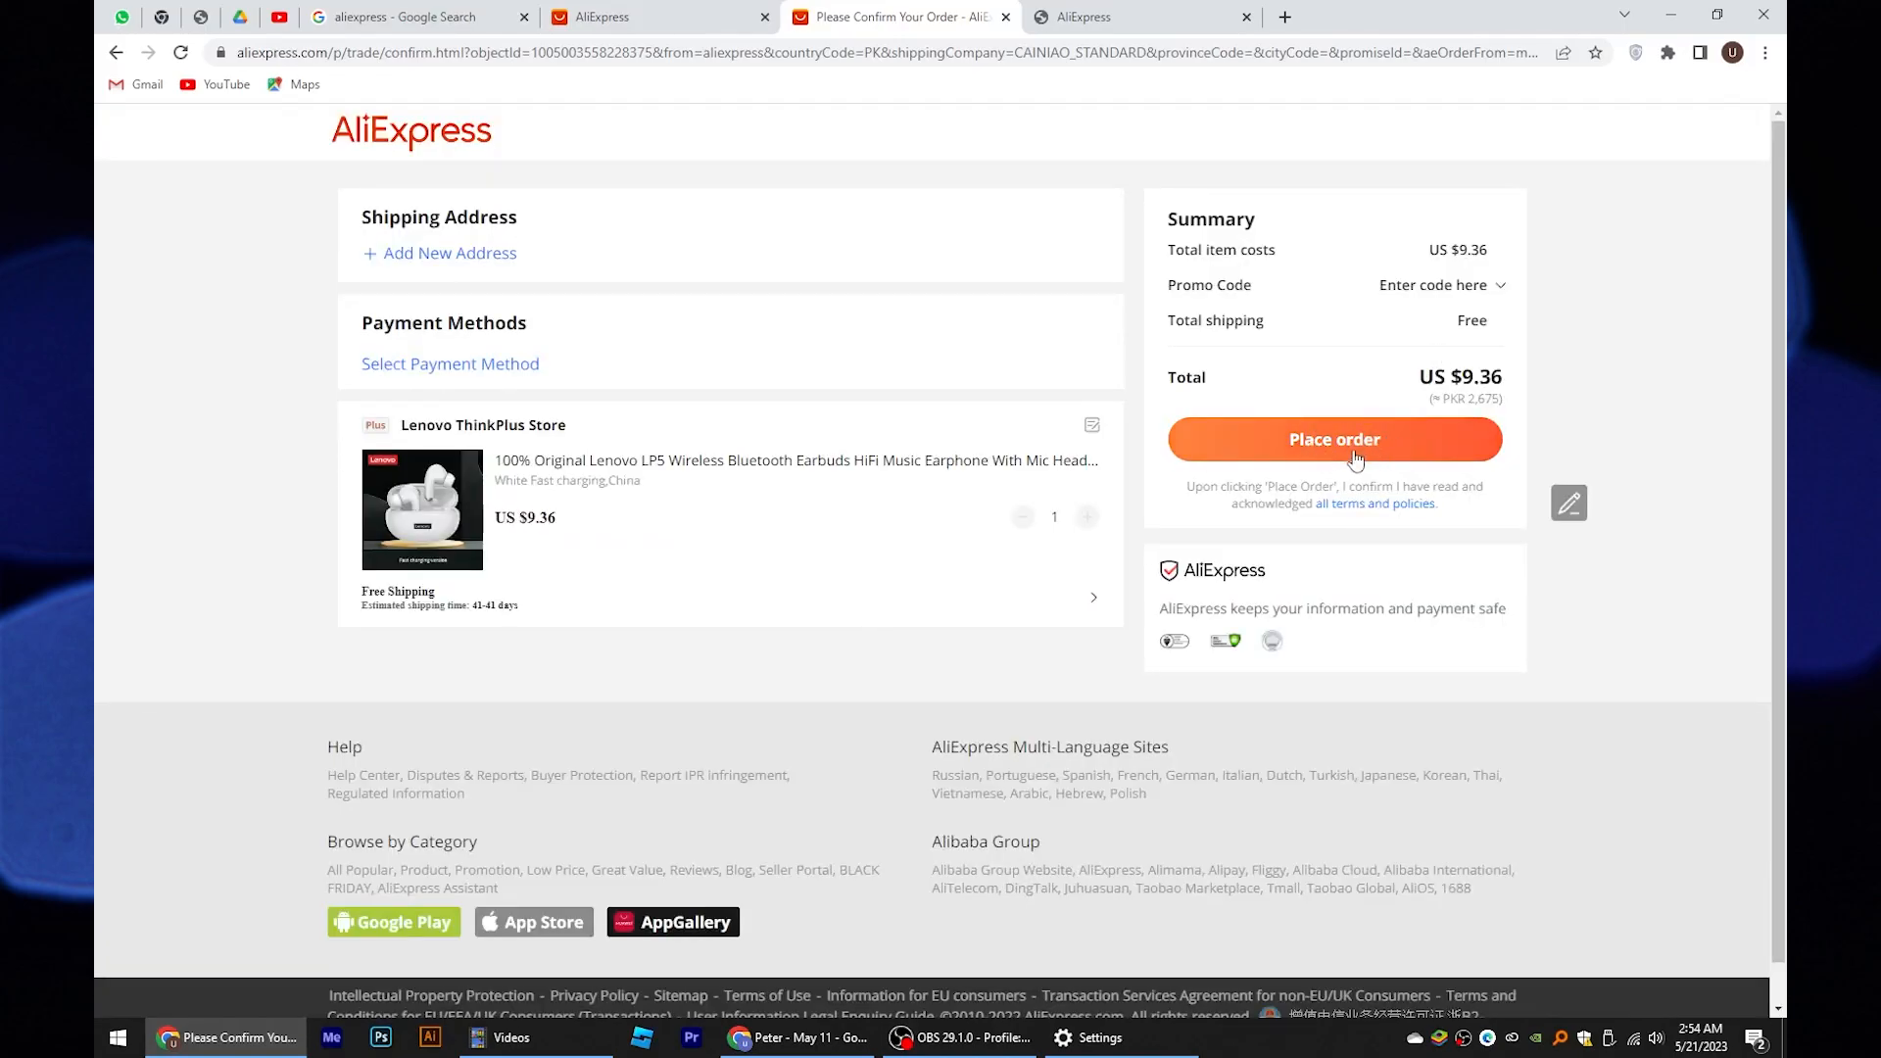
mouse_move(1348, 453)
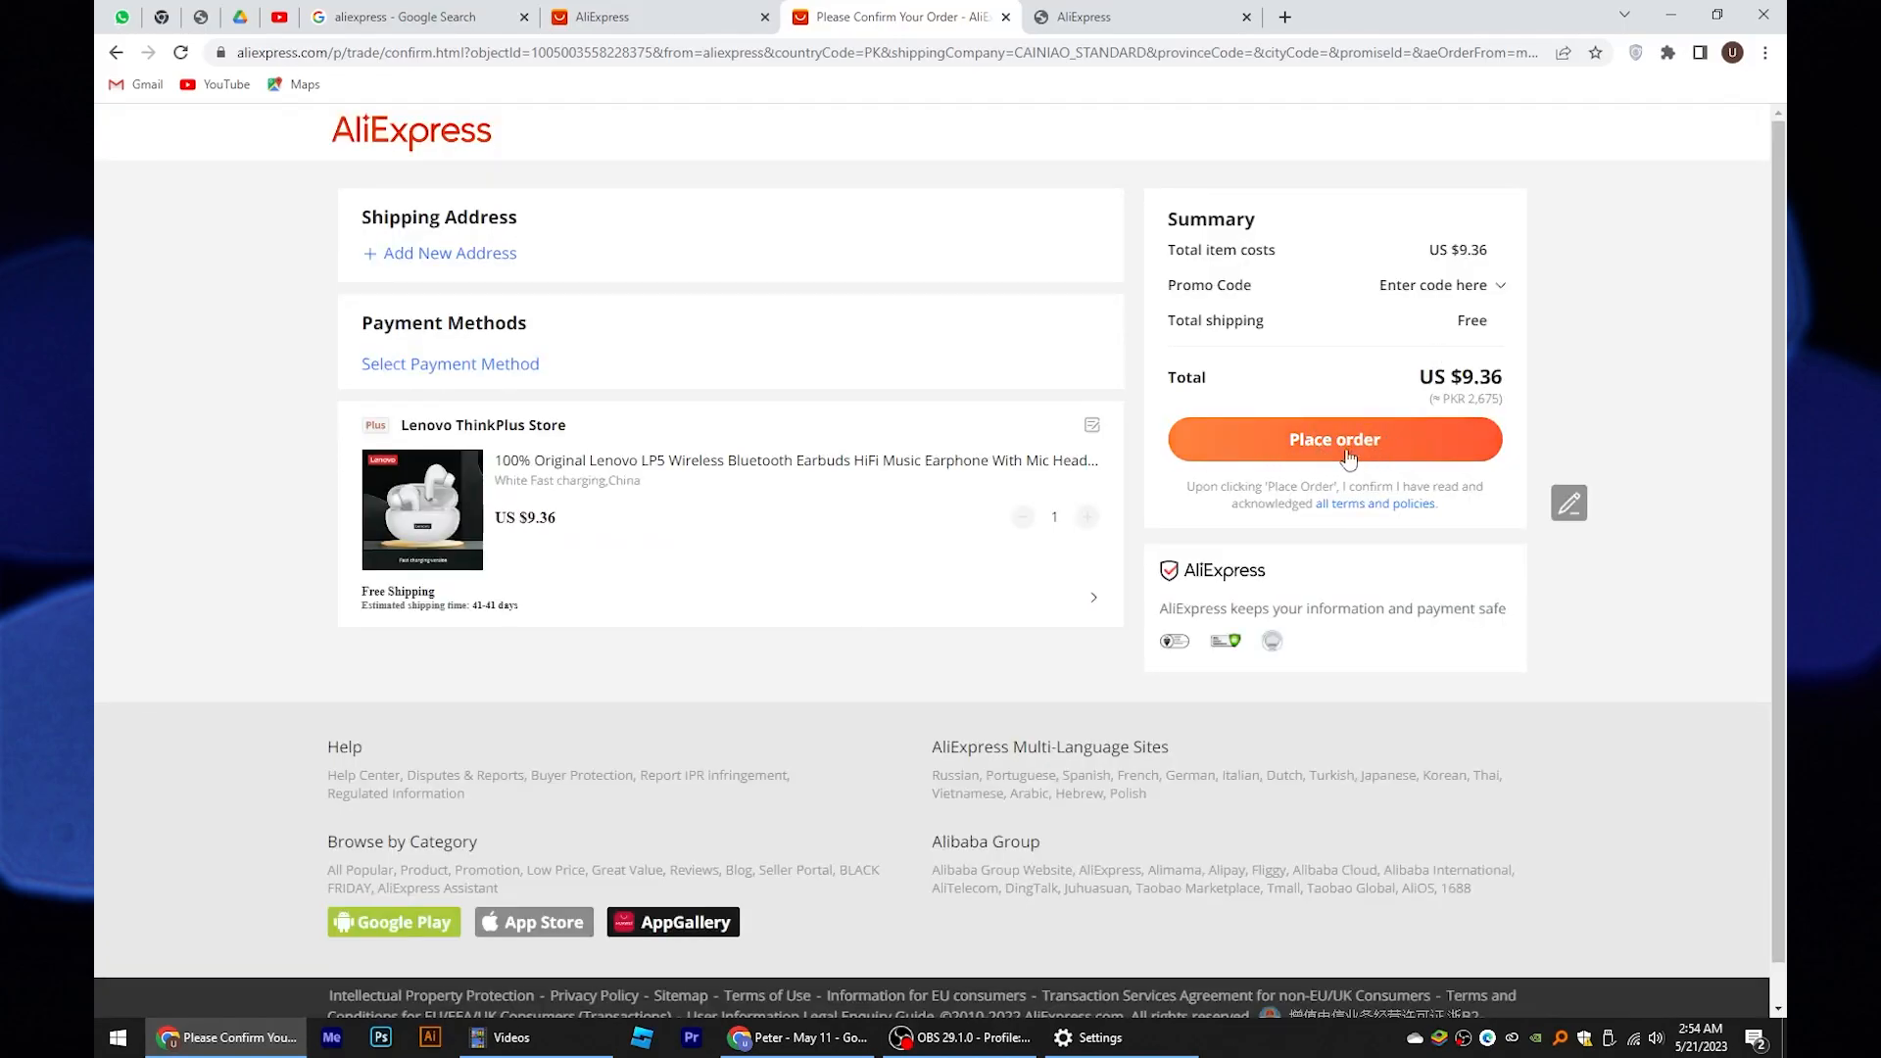